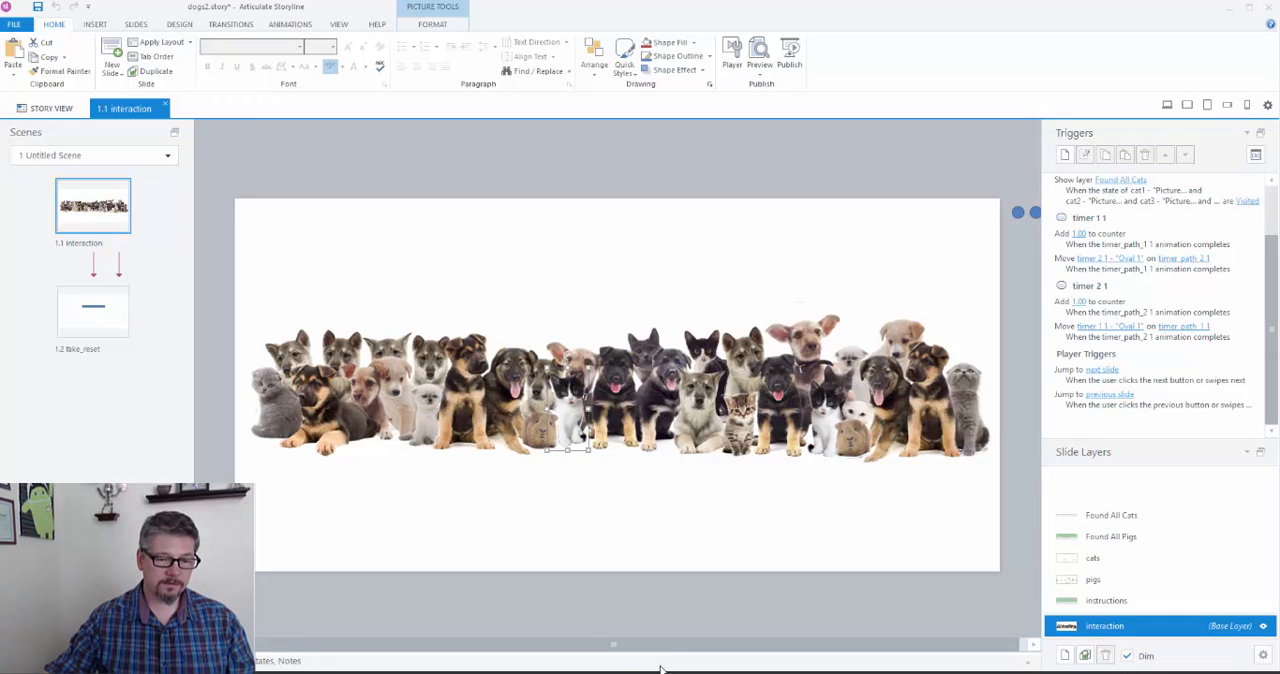
Step: Select the grey cat, close the accessibility settings, and show the 'instructions' layer with its Begin button
click(281, 505)
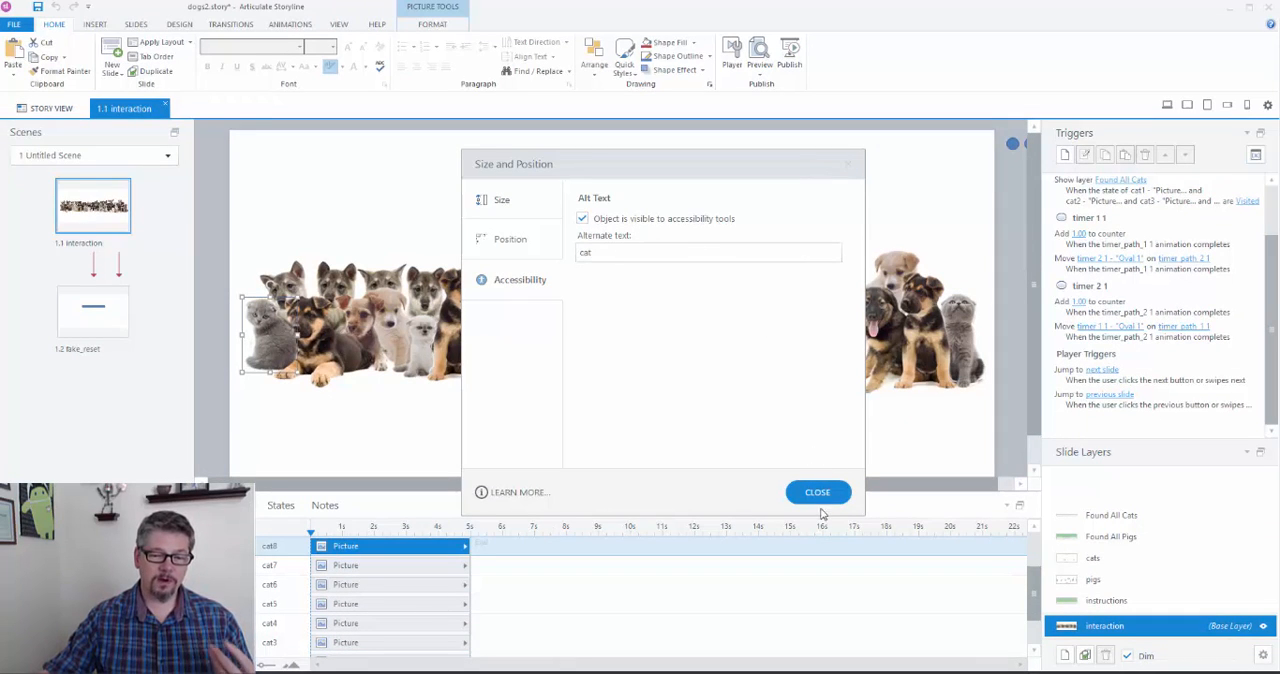
mouse_move(648, 281)
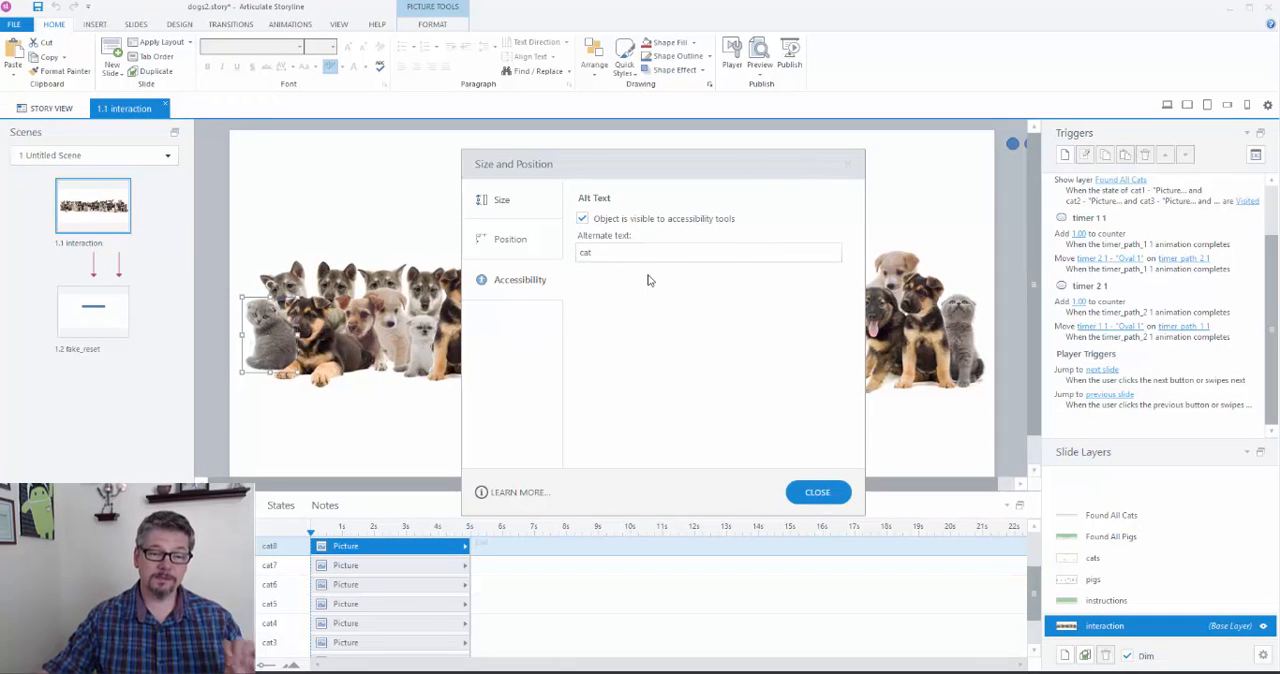
mouse_move(678, 353)
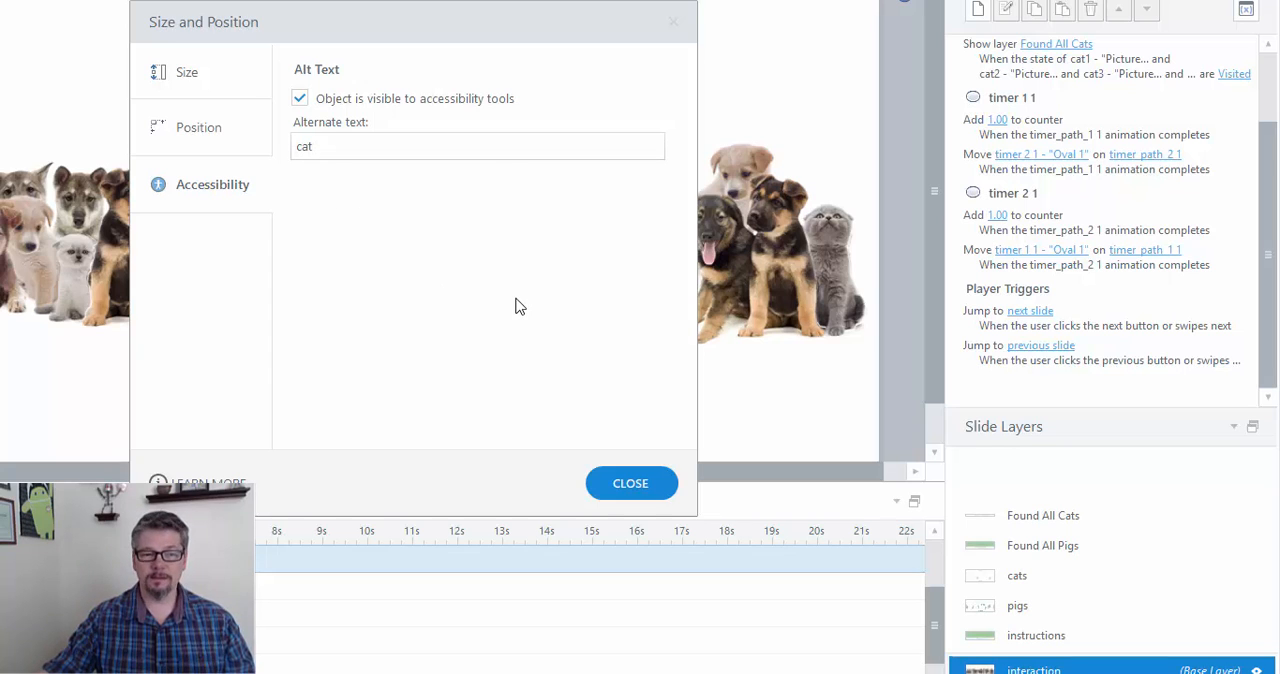
click(630, 483)
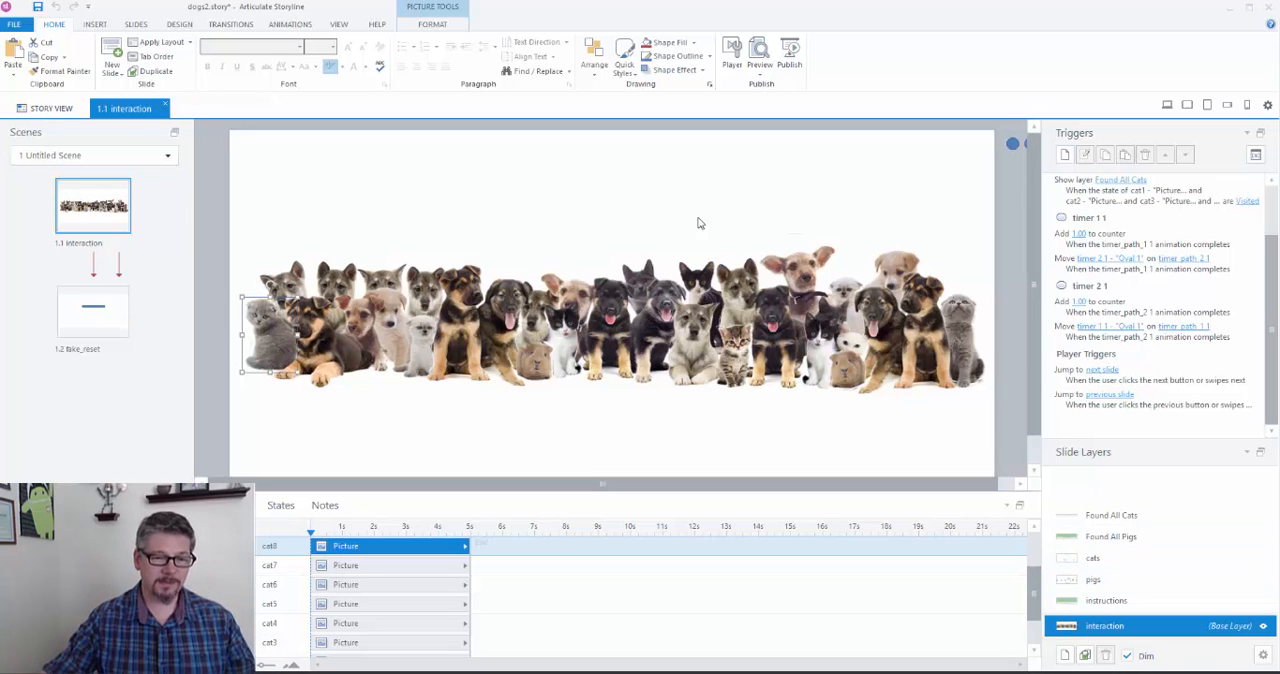
mouse_move(925, 431)
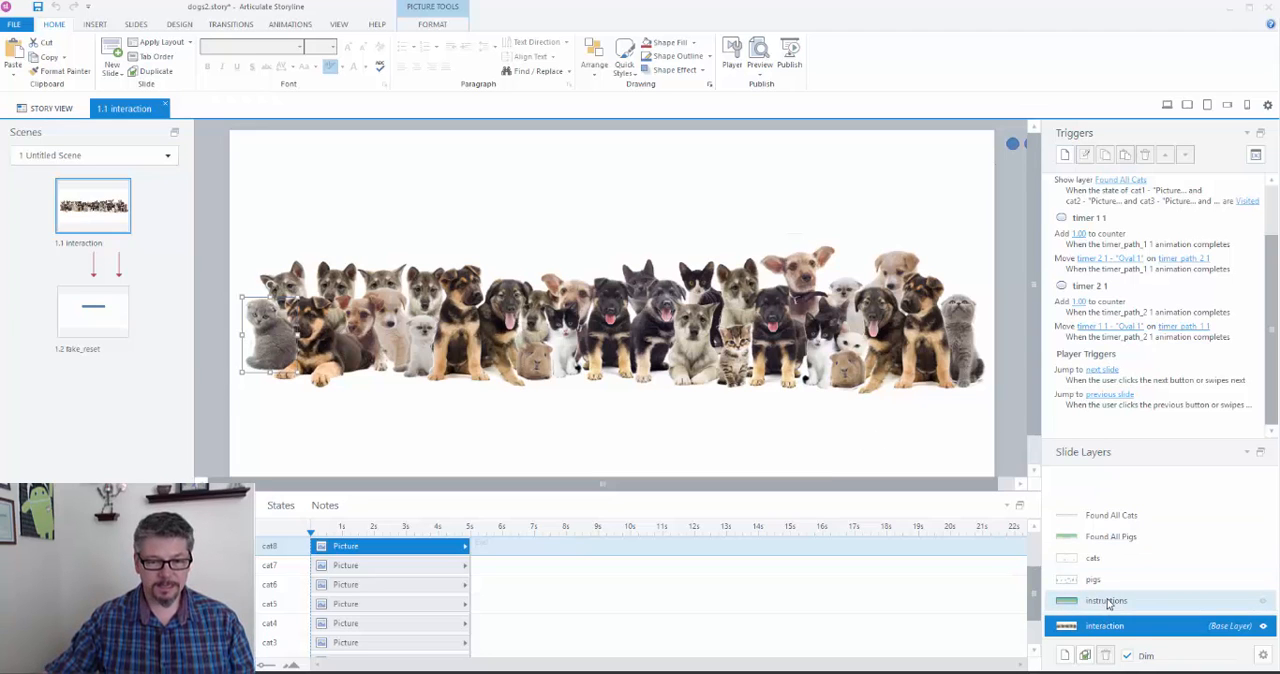
click(1106, 600)
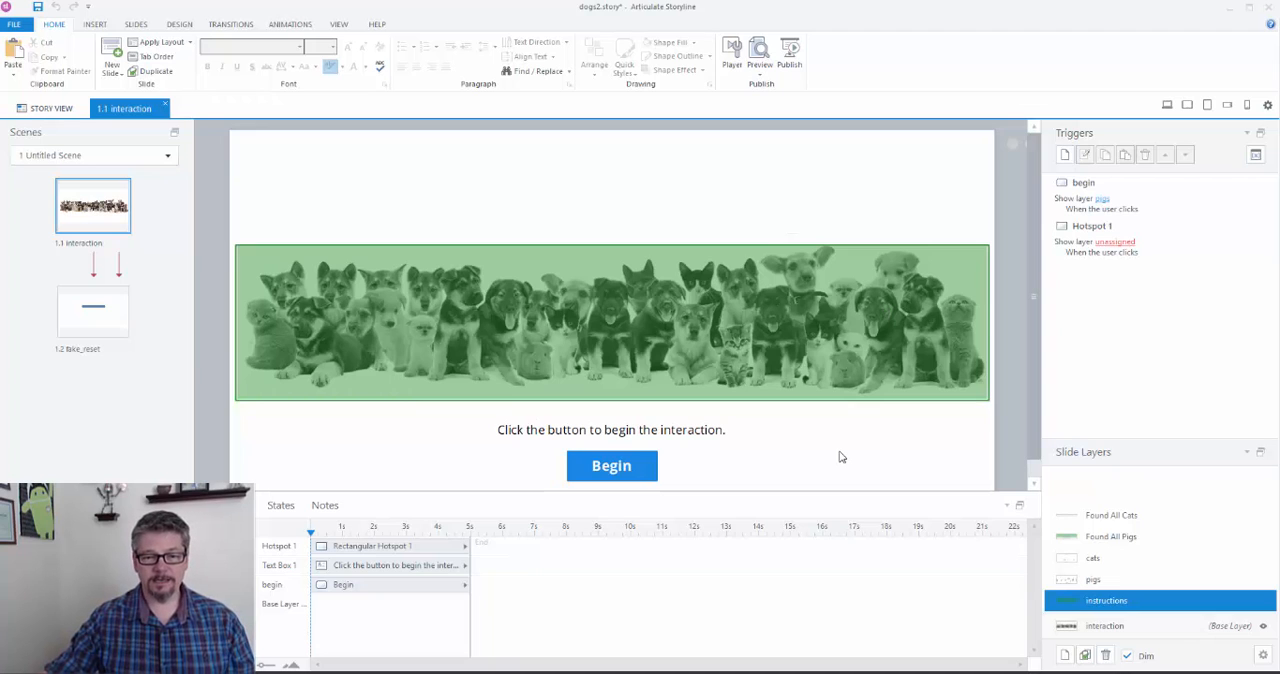
mouse_move(913, 421)
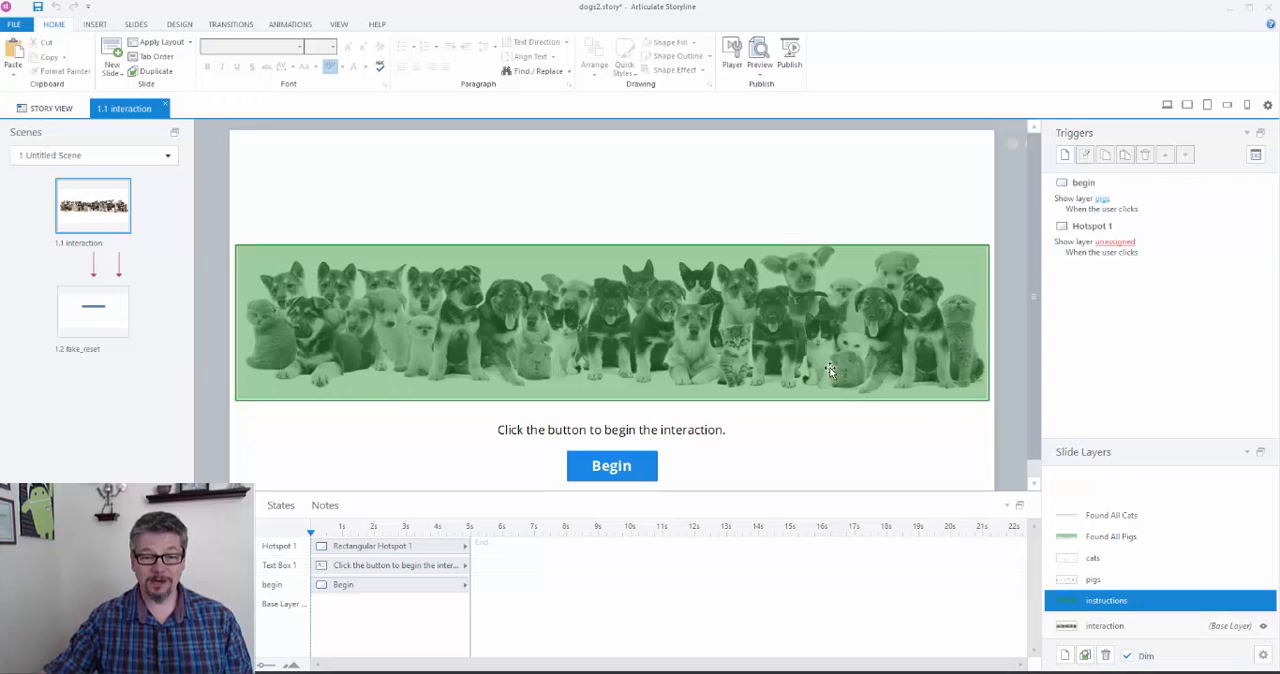
mouse_move(862, 345)
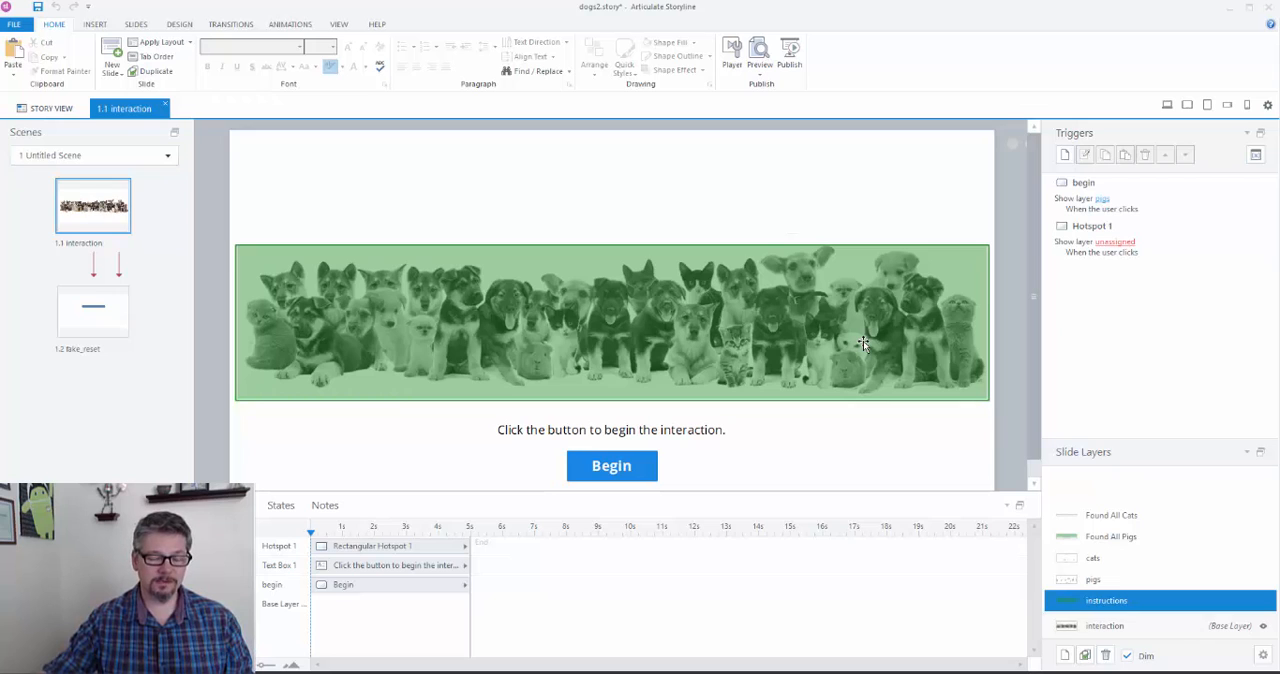
mouse_move(595, 384)
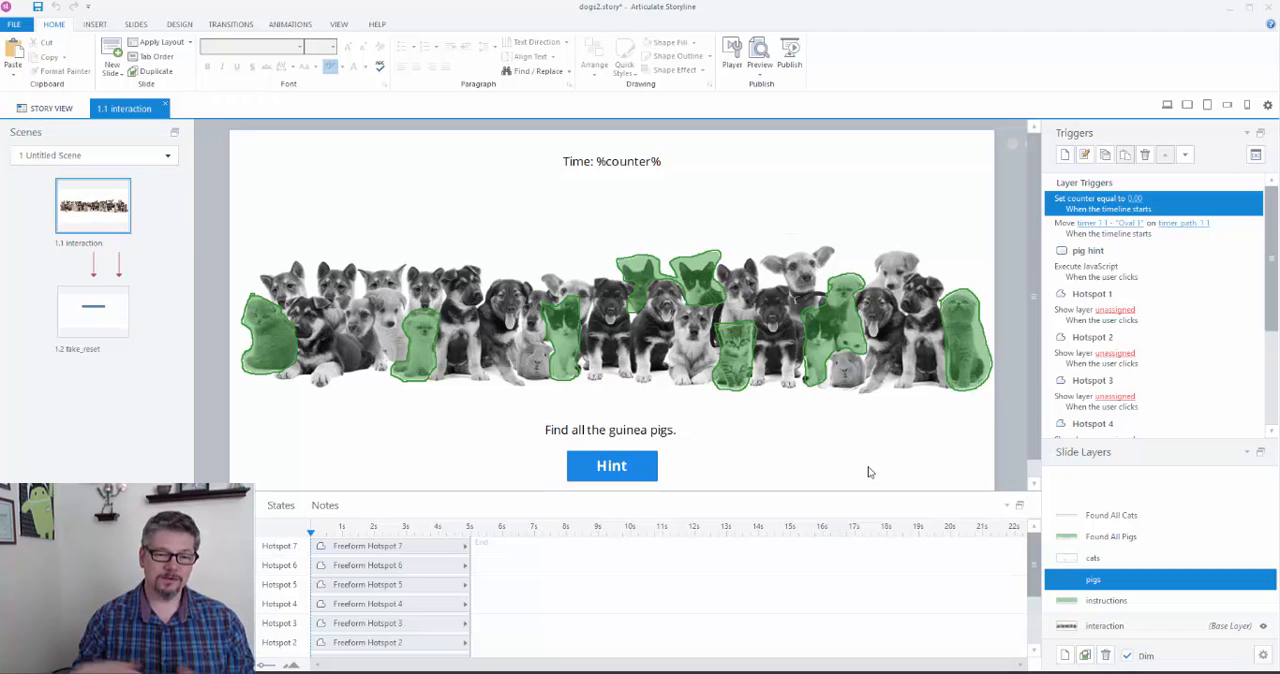
mouse_move(718, 360)
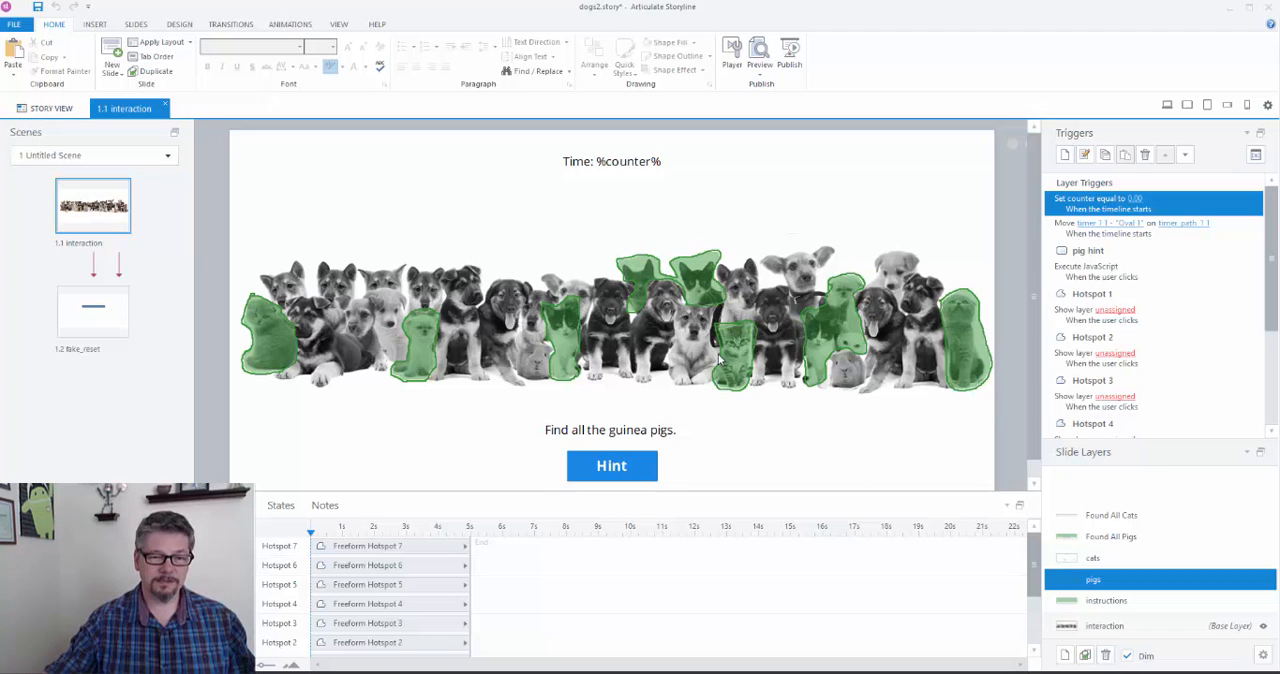
mouse_move(650, 293)
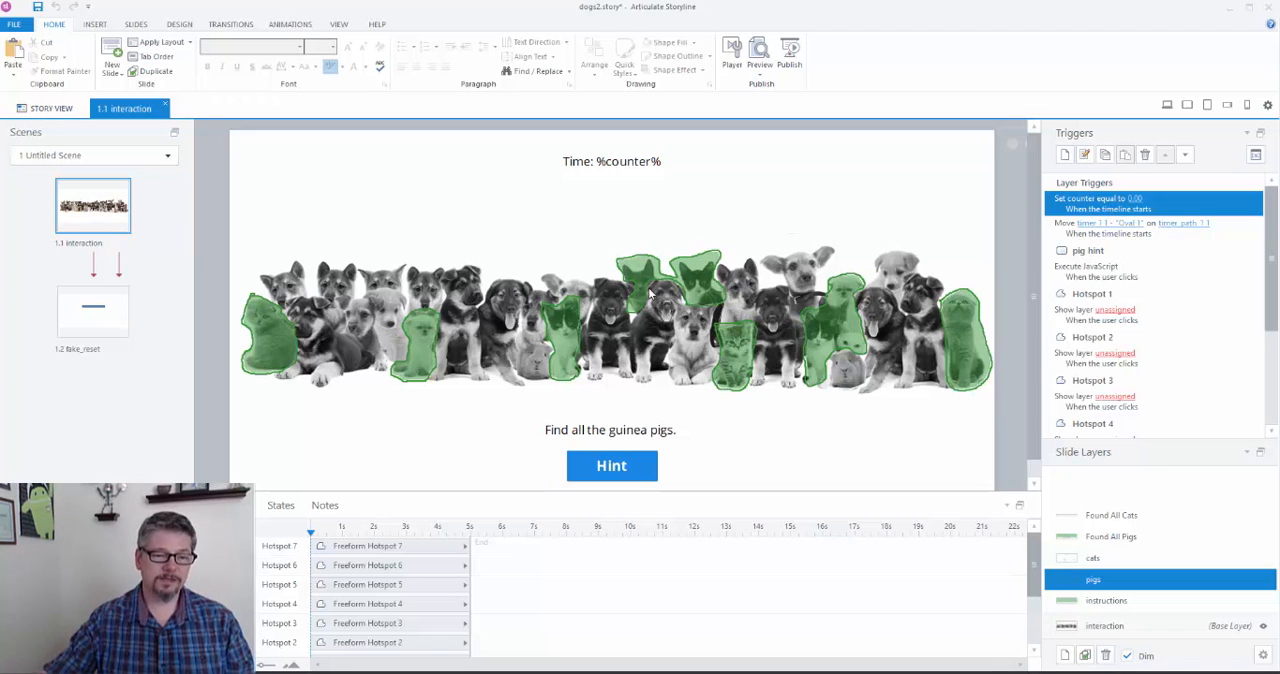
mouse_move(770, 404)
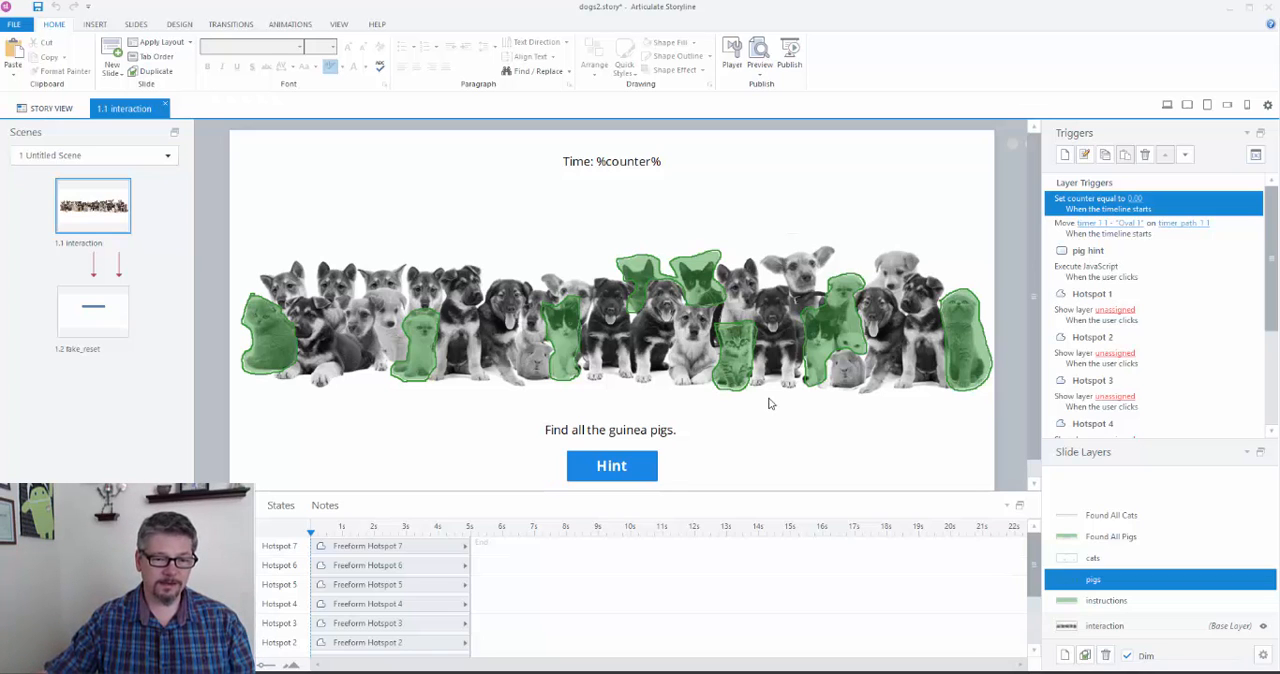
mouse_move(553, 334)
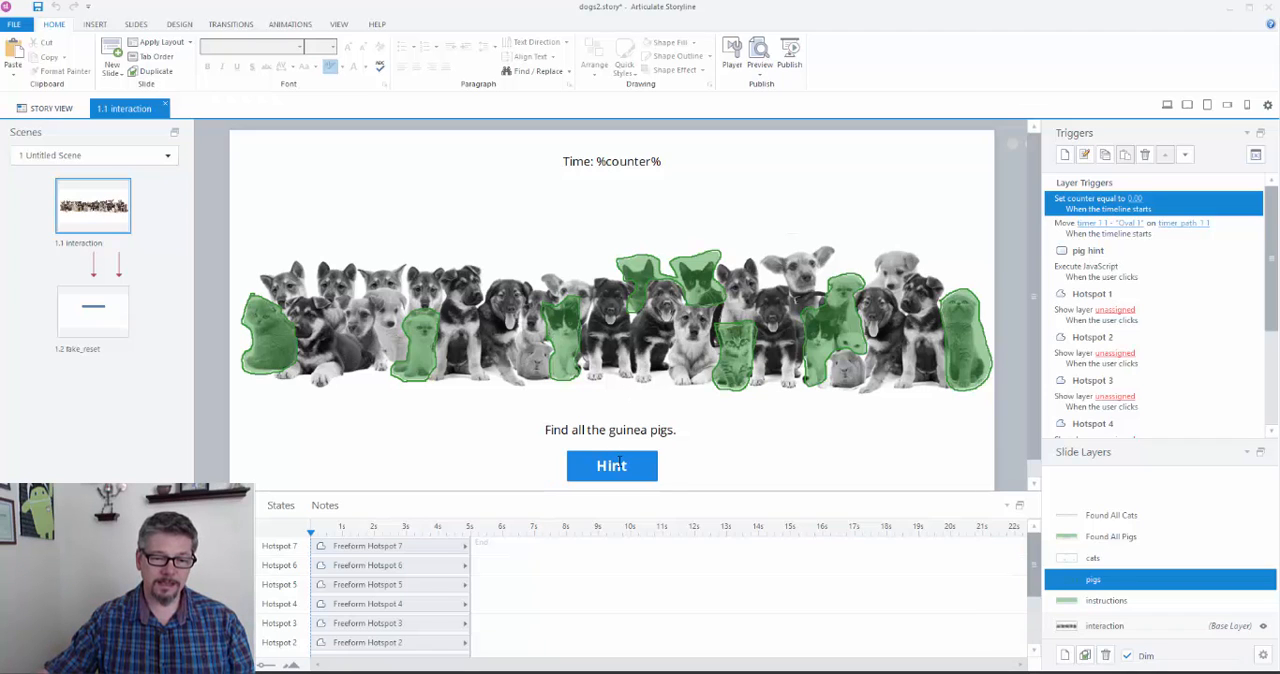
Step: Select the Hint button on the pigs layer to view its 'pig' rotate-animation JavaScript
click(611, 466)
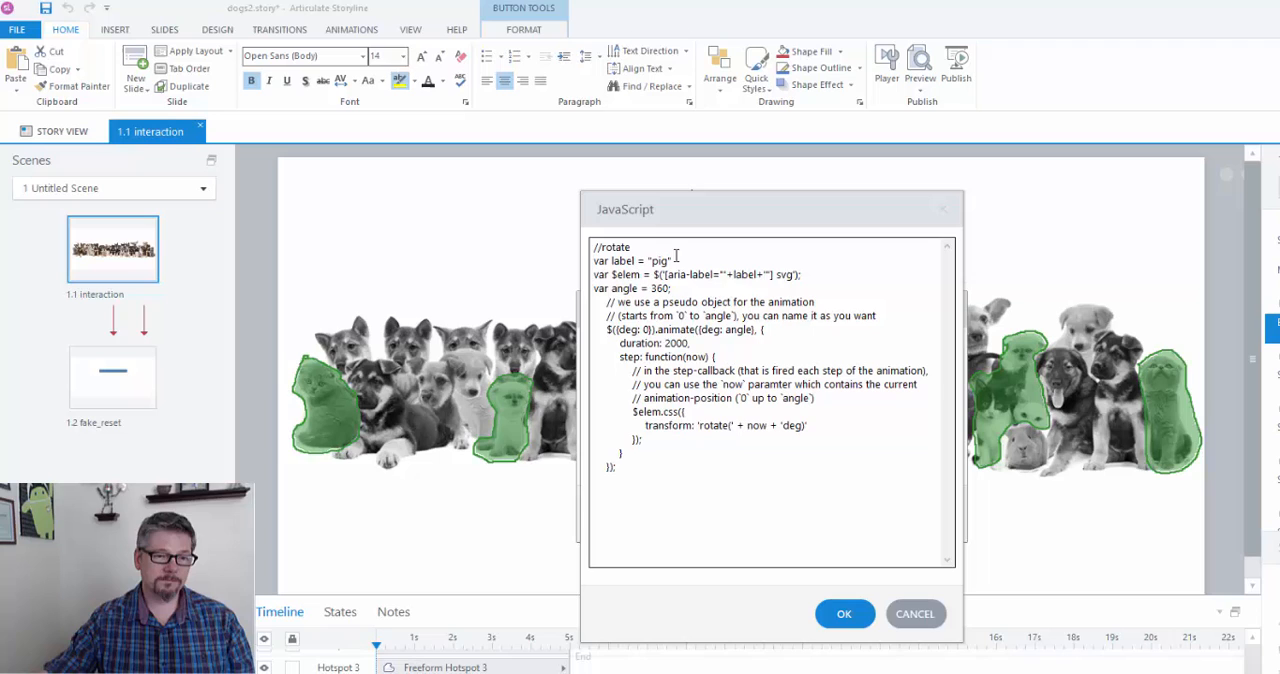
double_click(657, 261)
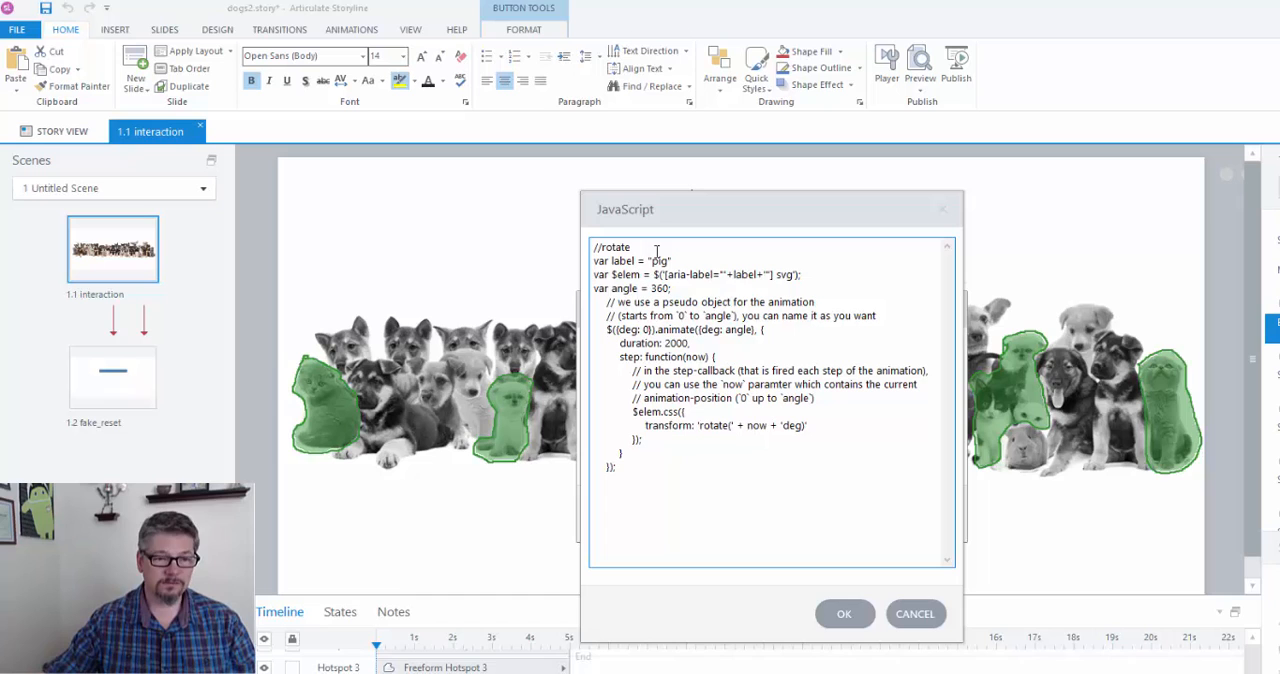
click(844, 613)
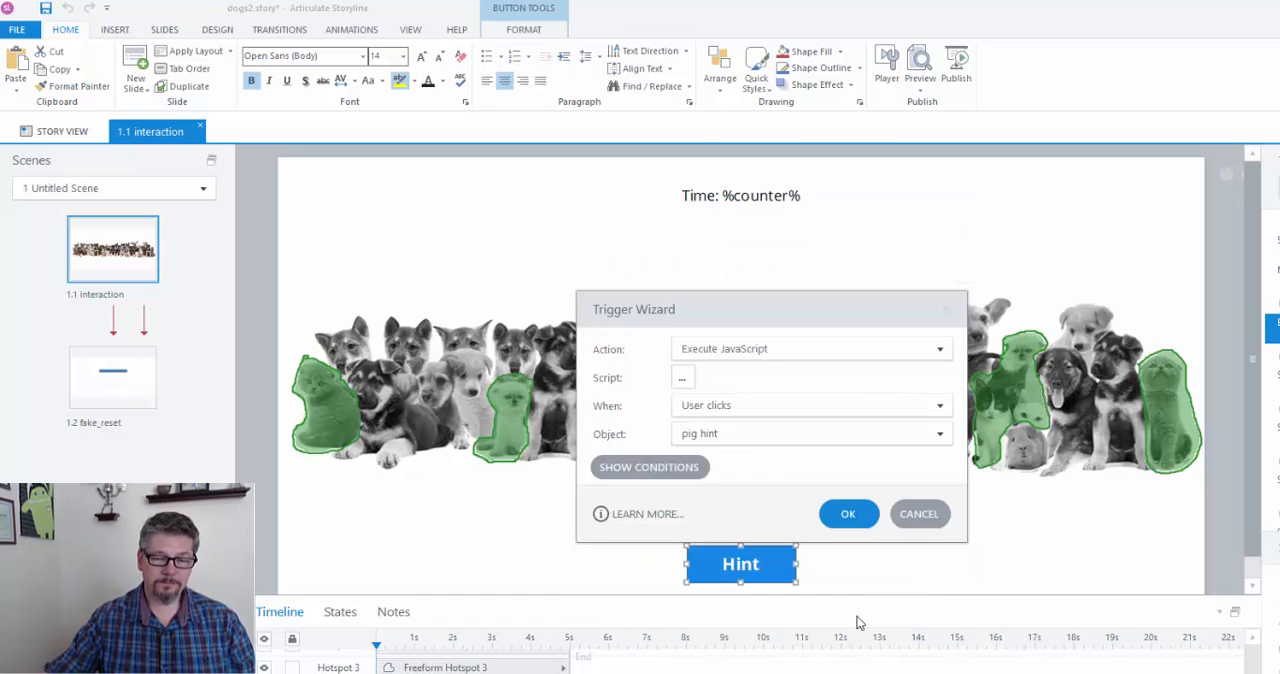
click(848, 513)
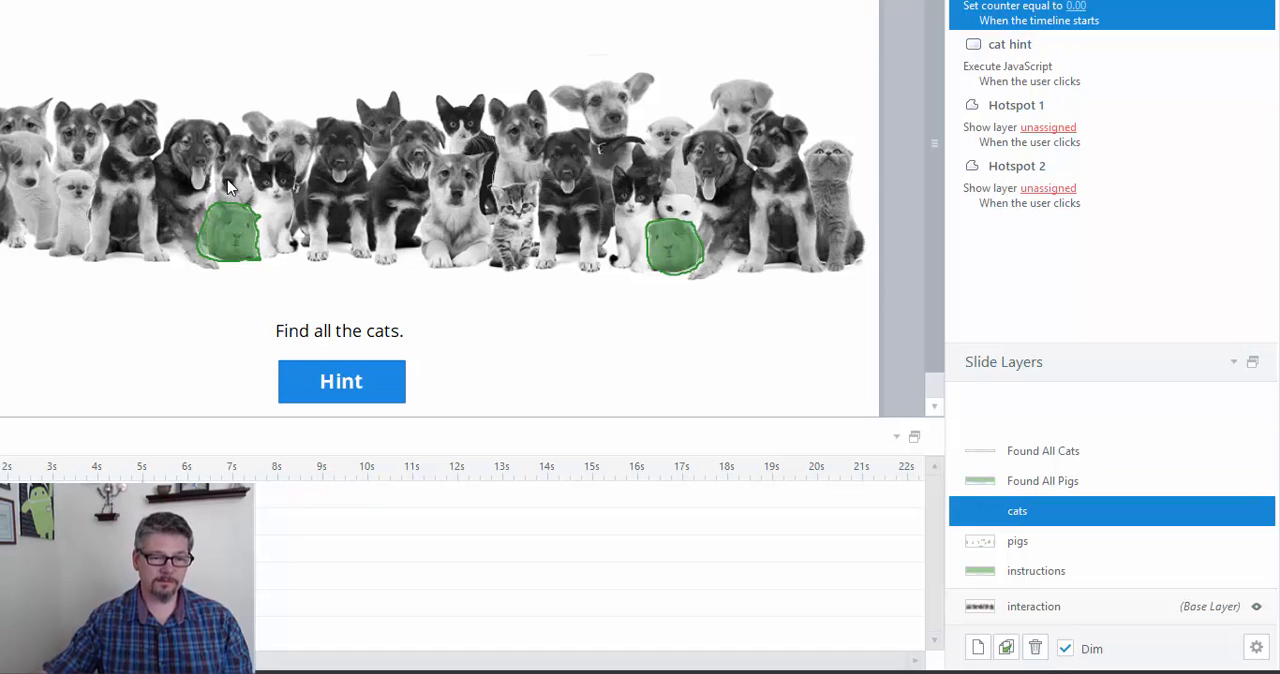
mouse_move(380, 364)
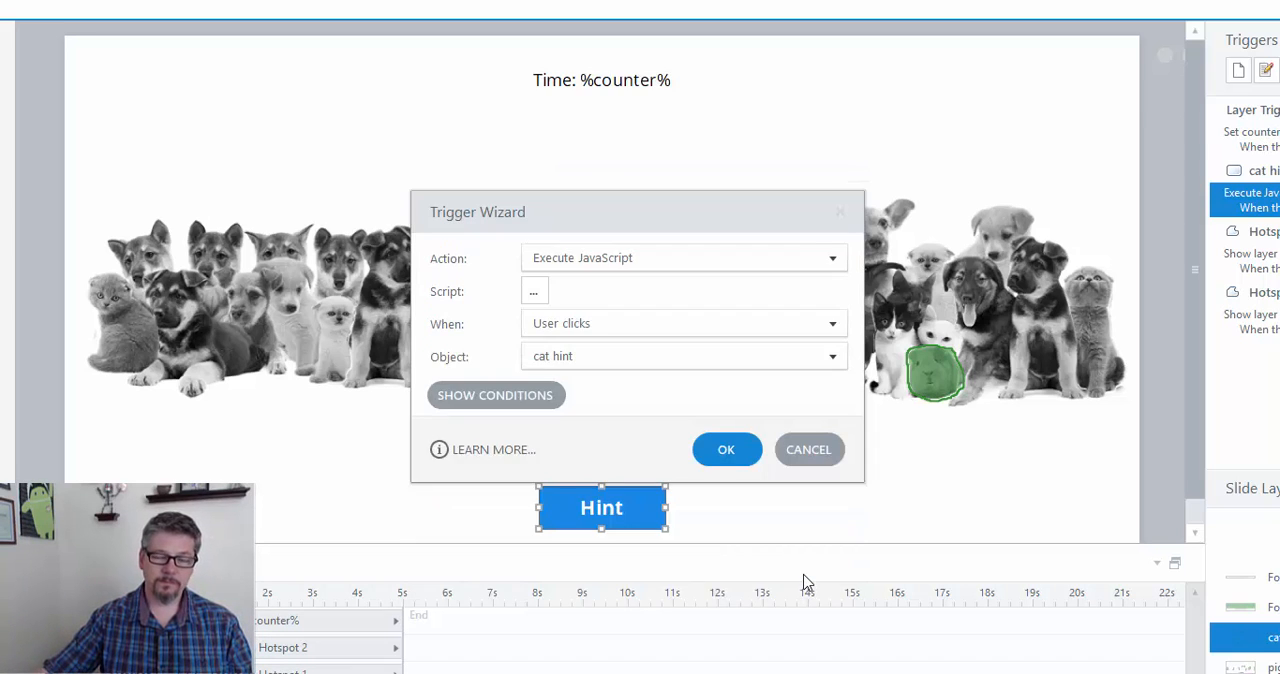
Step: Close the cat hint trigger settings to return to the interaction layer's timer and counter triggers
click(726, 449)
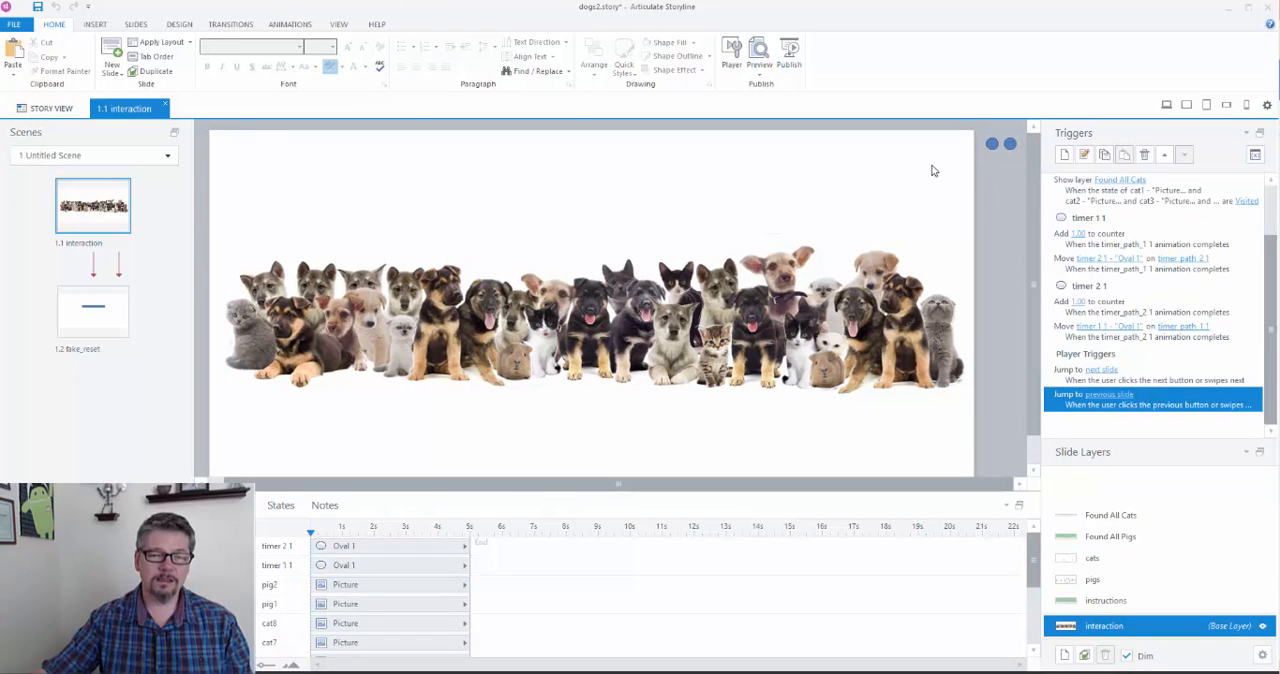
mouse_move(1010, 177)
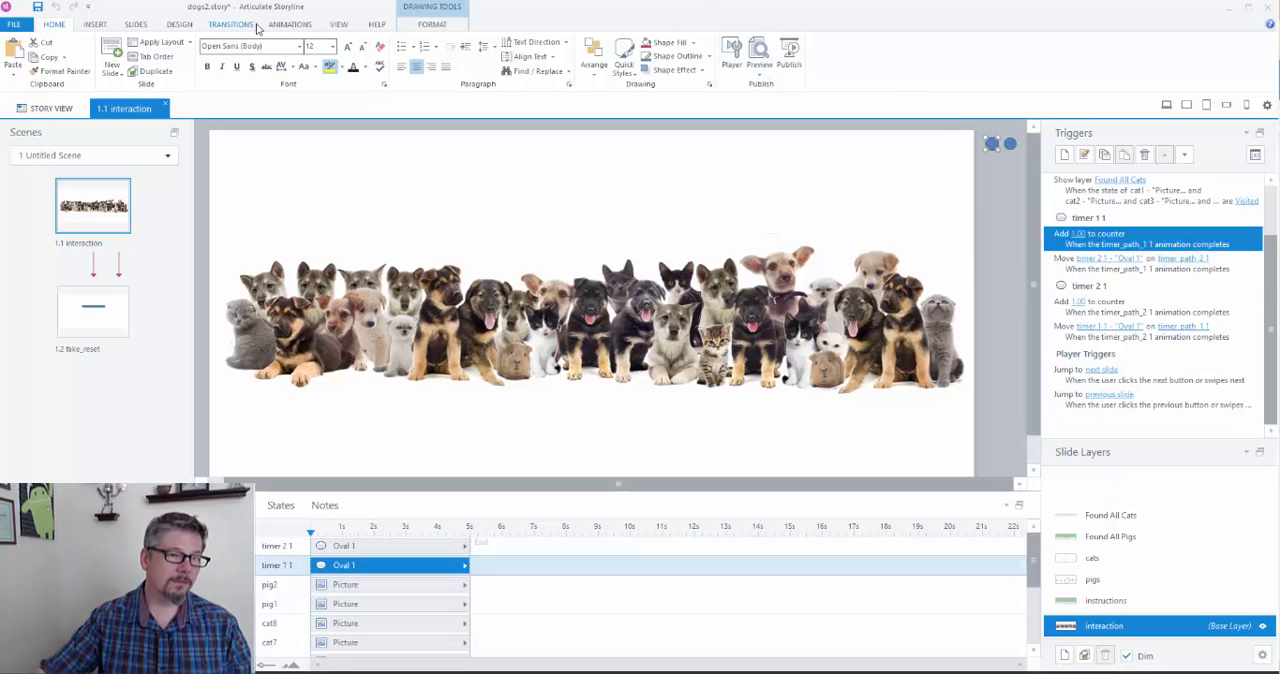
click(290, 24)
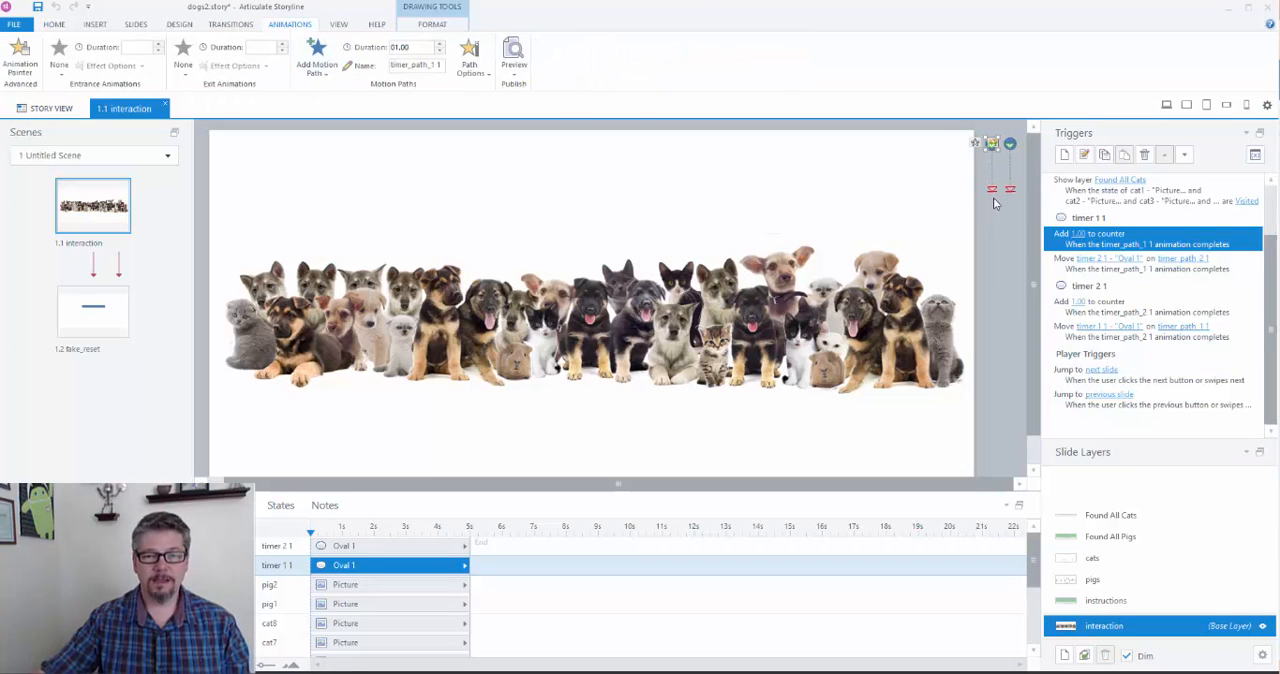
mouse_move(1020, 353)
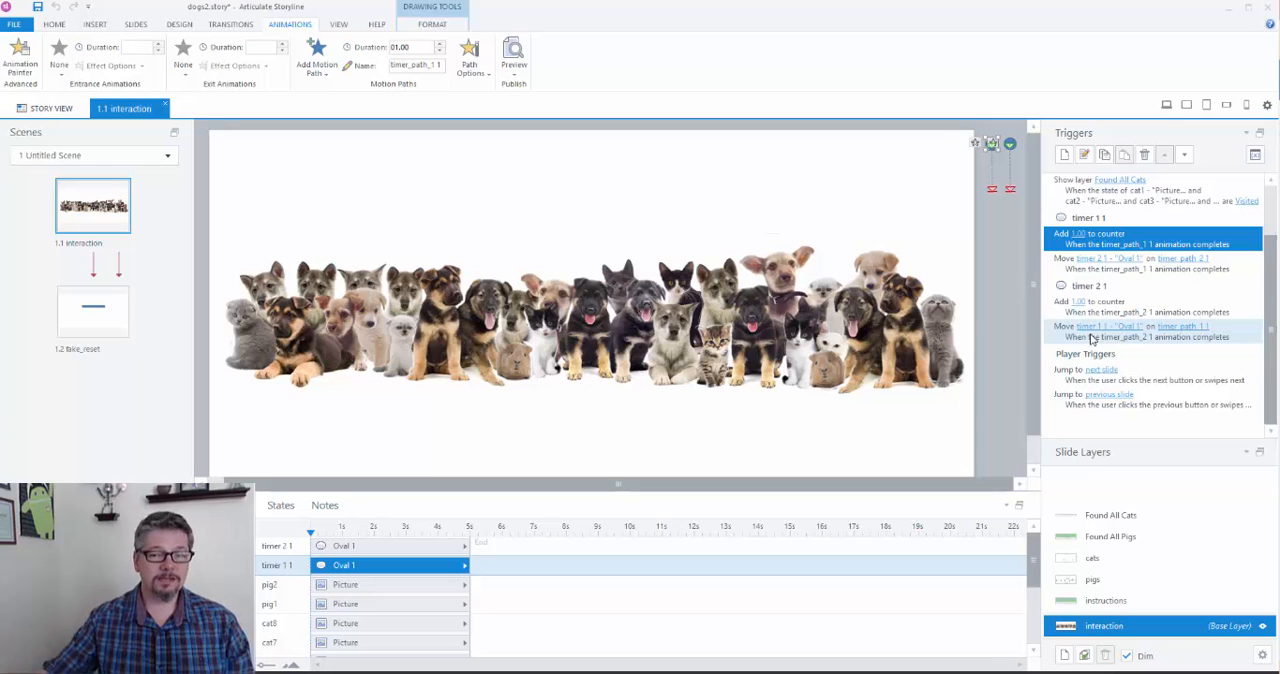
click(1120, 238)
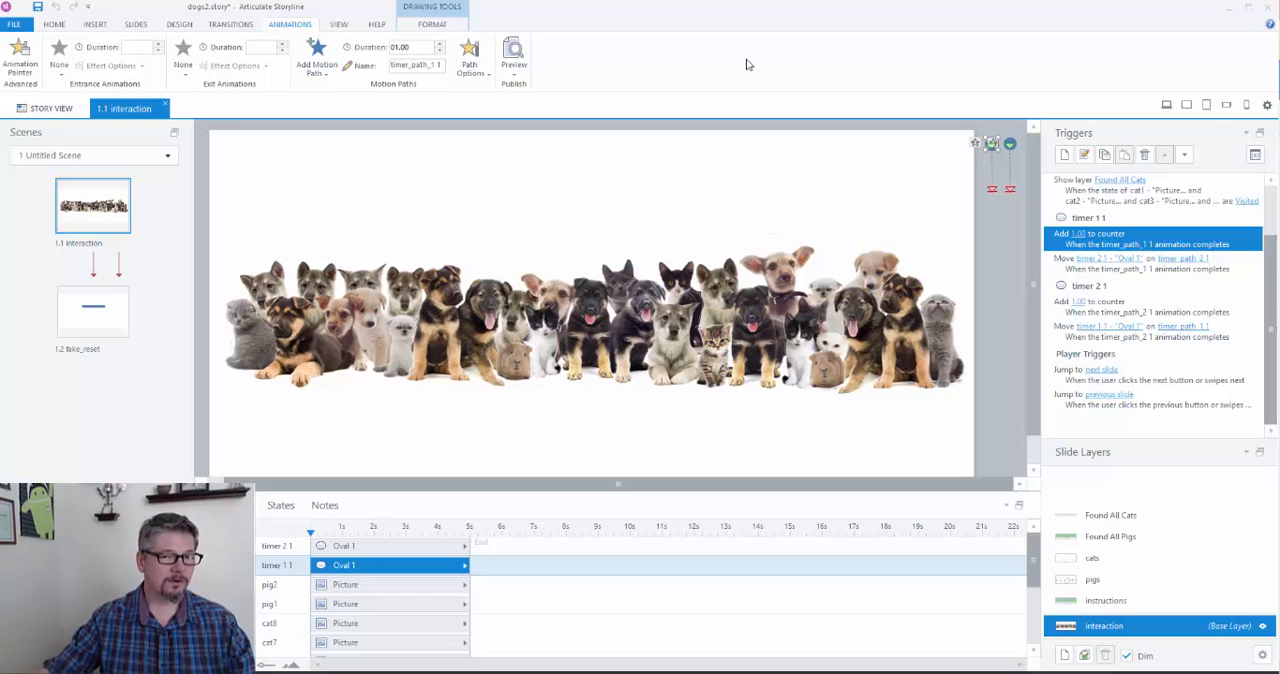
mouse_move(863, 414)
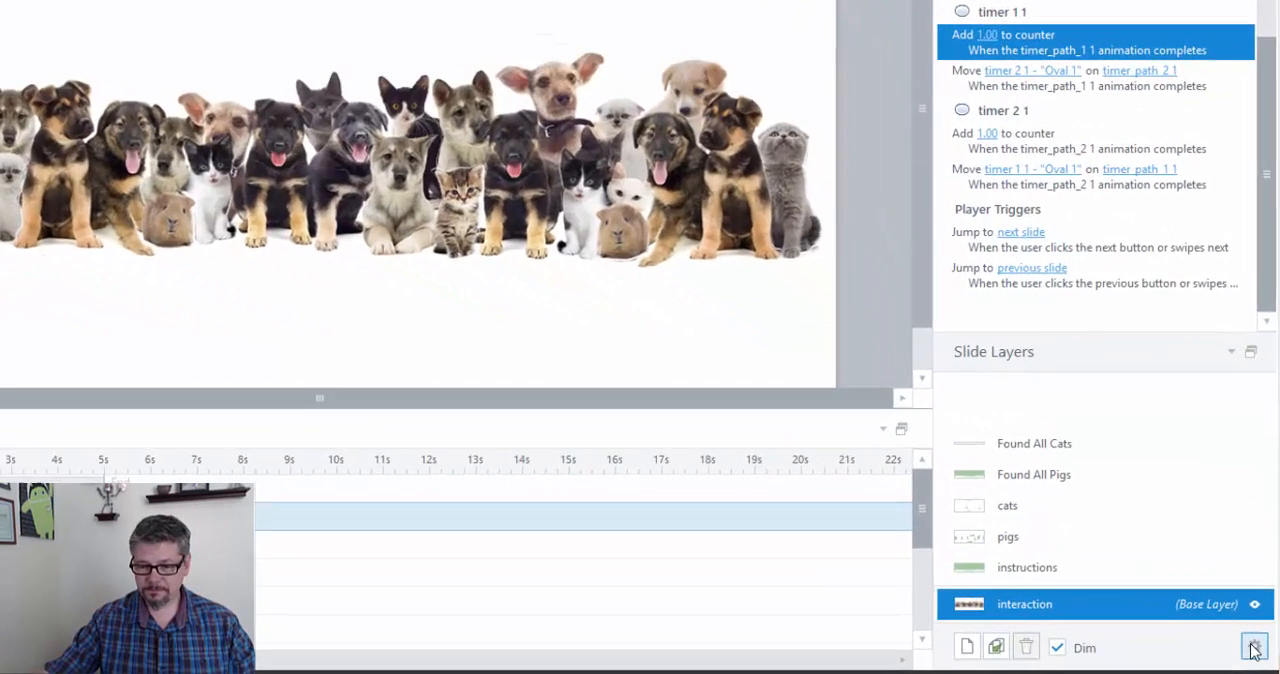
Step: Check and close Slide Properties, then open slide 1.2 fake_reset
click(1254, 647)
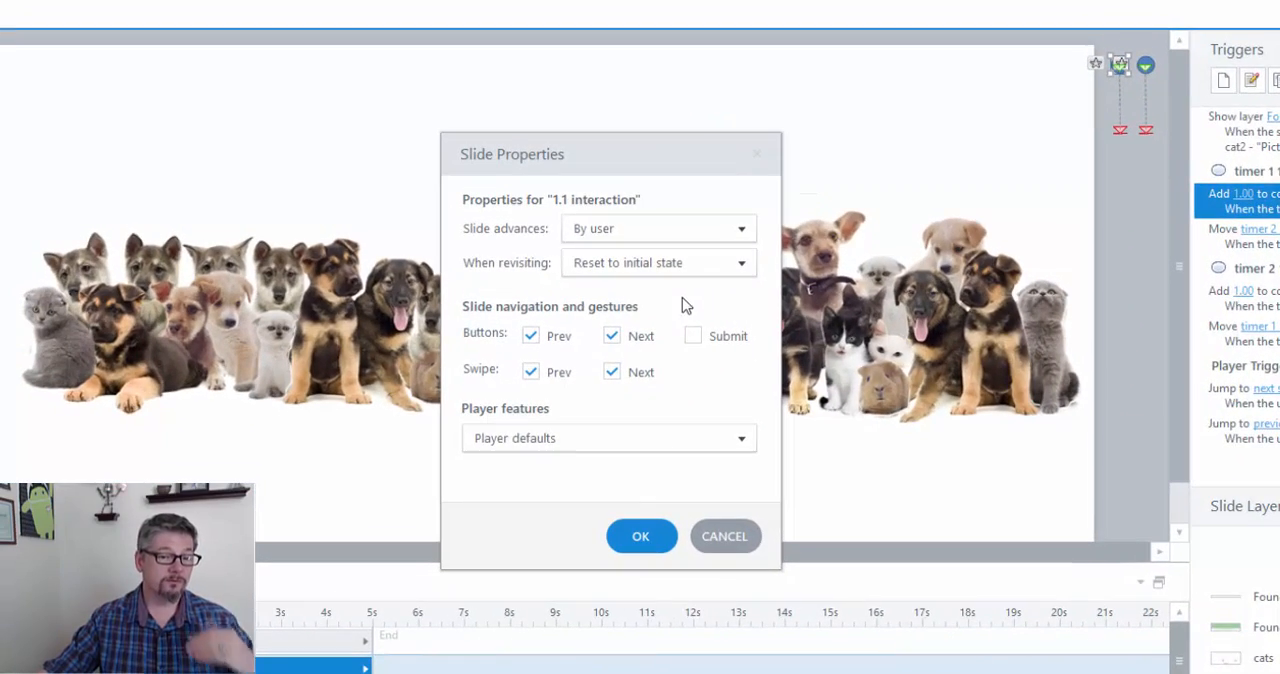
click(641, 535)
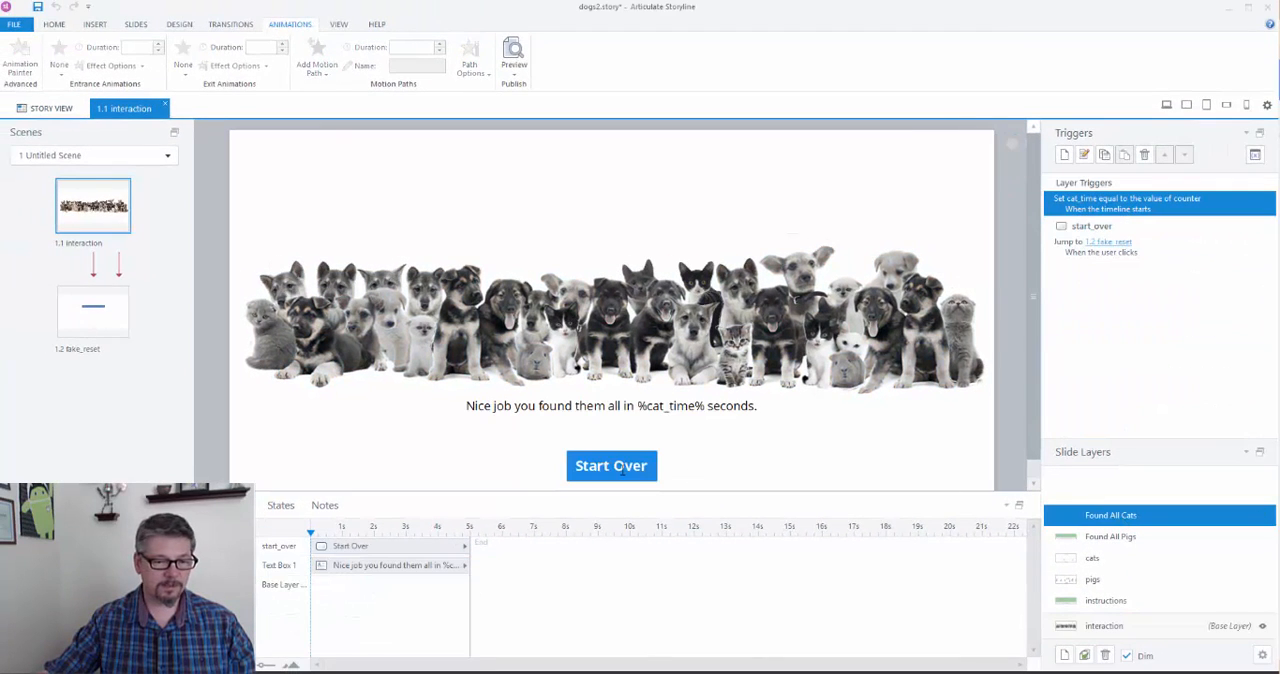
click(92, 311)
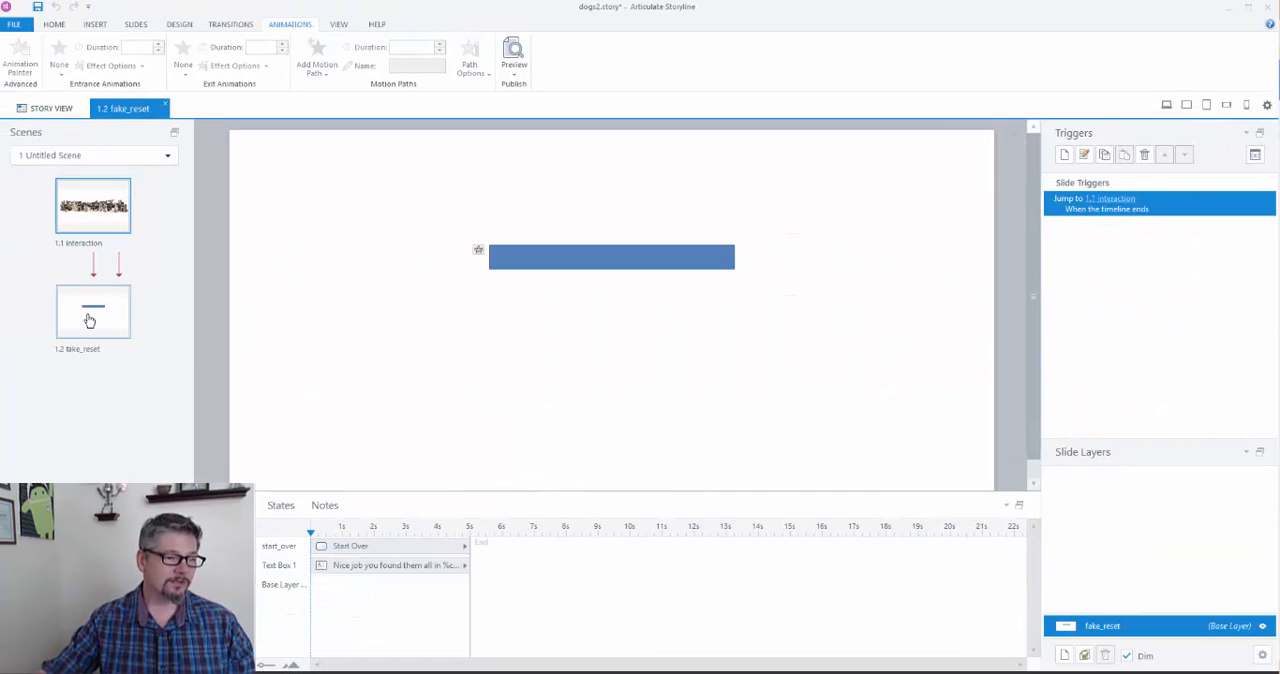